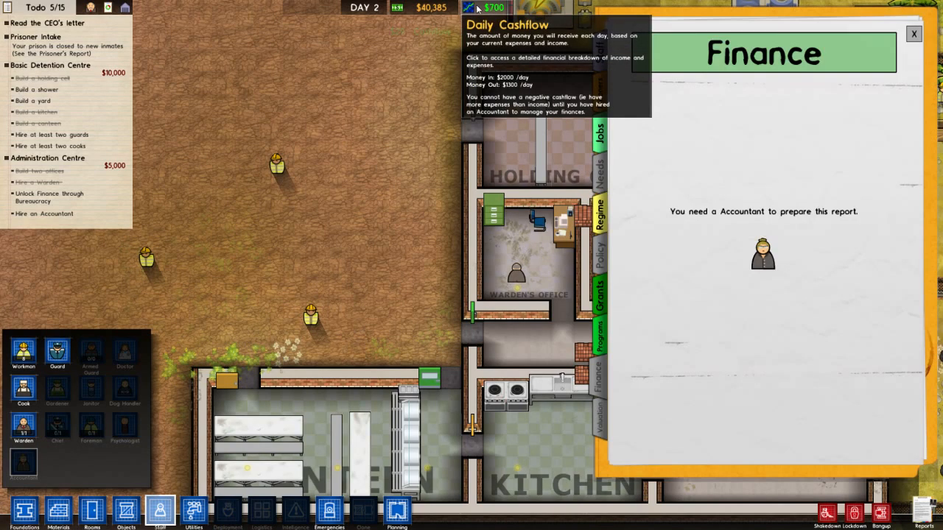
pyautogui.moveTo(610, 187)
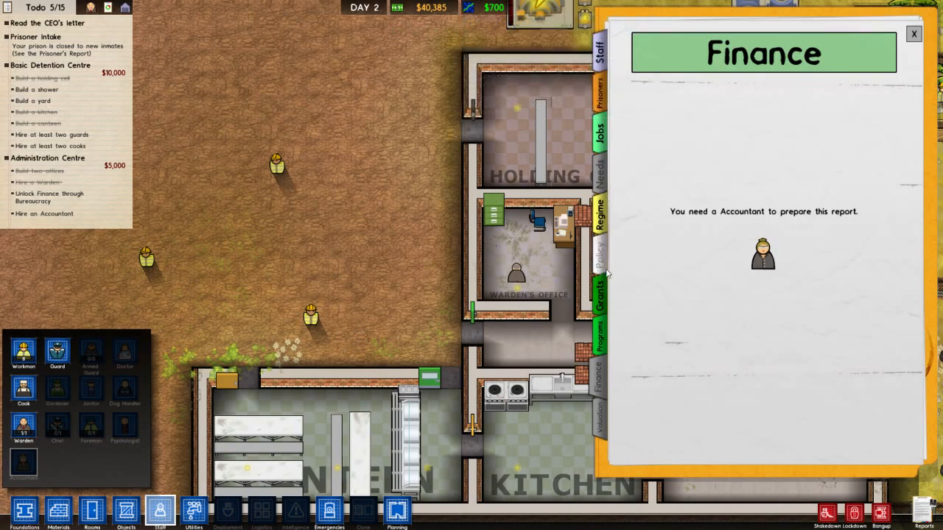
# Check the Needs report, then the Staff report showing nine staff: eight workers, one administrator
pyautogui.click(598, 165)
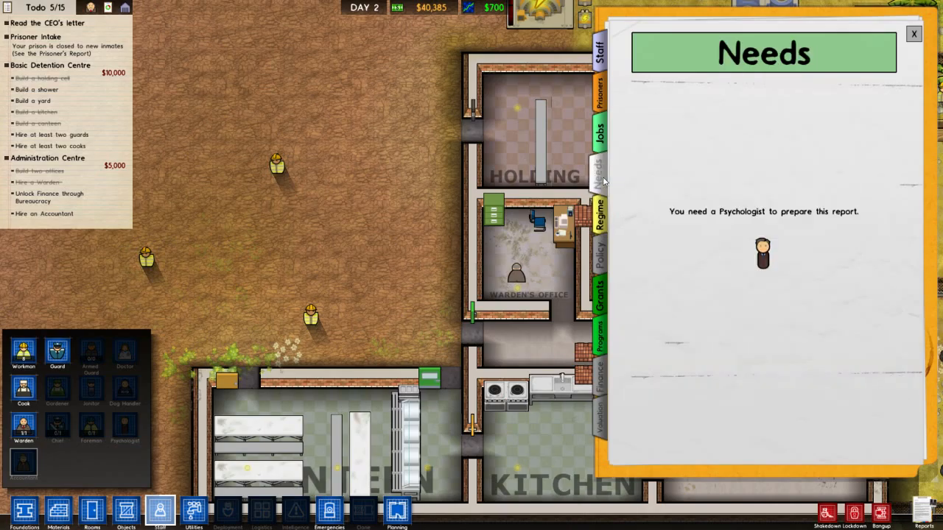
pyautogui.click(599, 51)
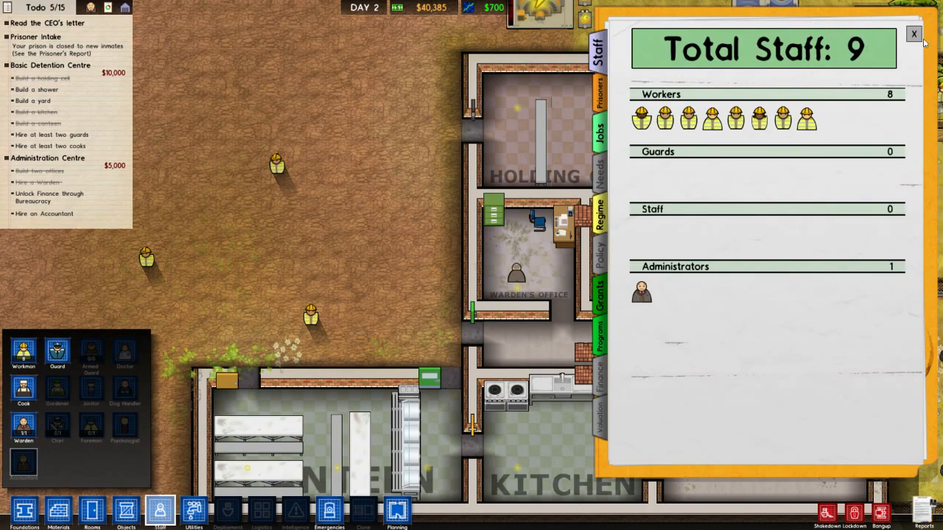
# Close the Reports panel to reveal the holding cell, offices, kitchen and canteen
pyautogui.click(914, 34)
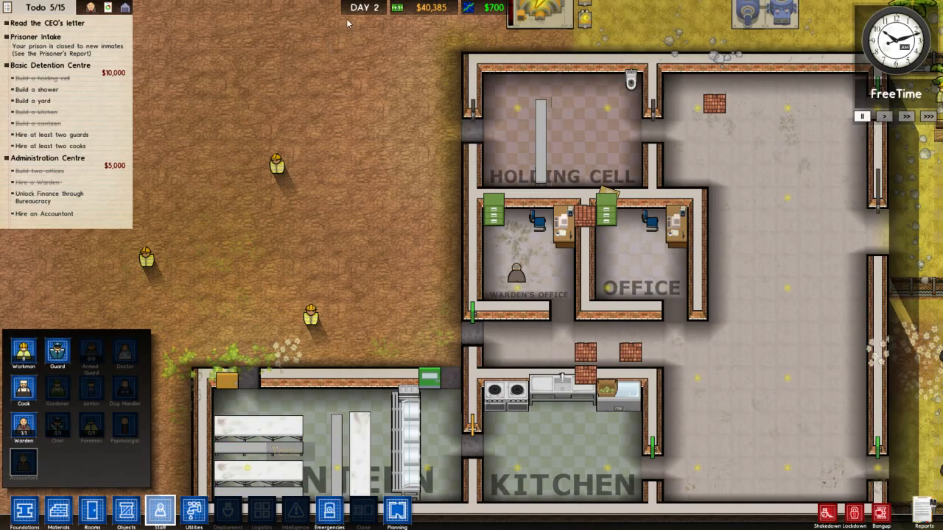
pyautogui.moveTo(92, 7)
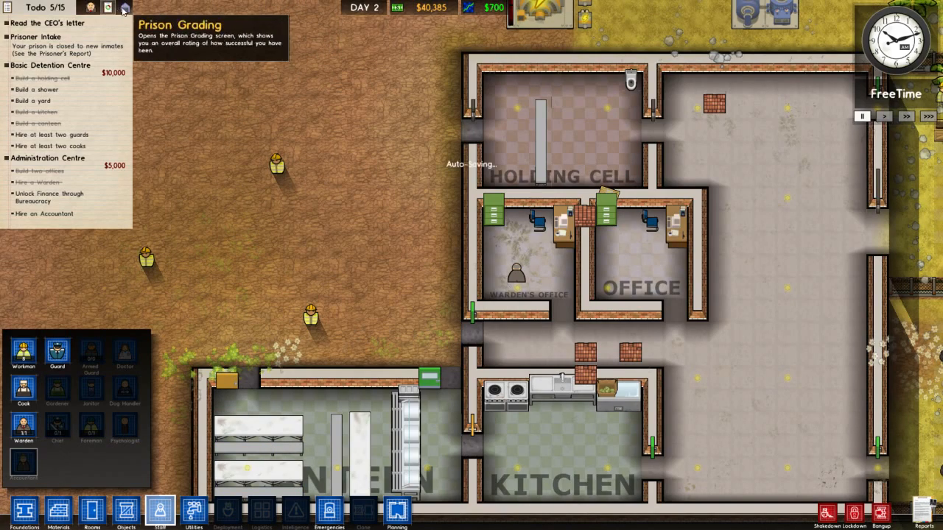
pyautogui.moveTo(109, 8)
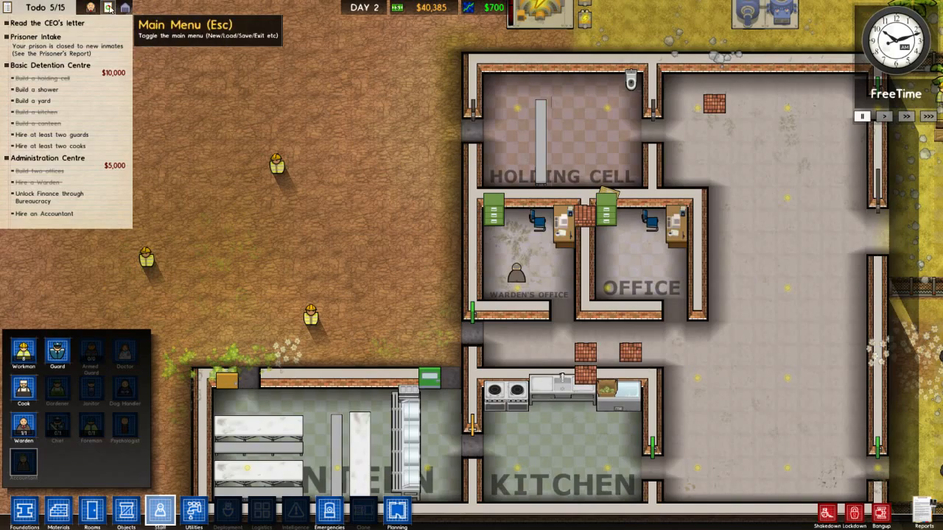
pyautogui.moveTo(90, 7)
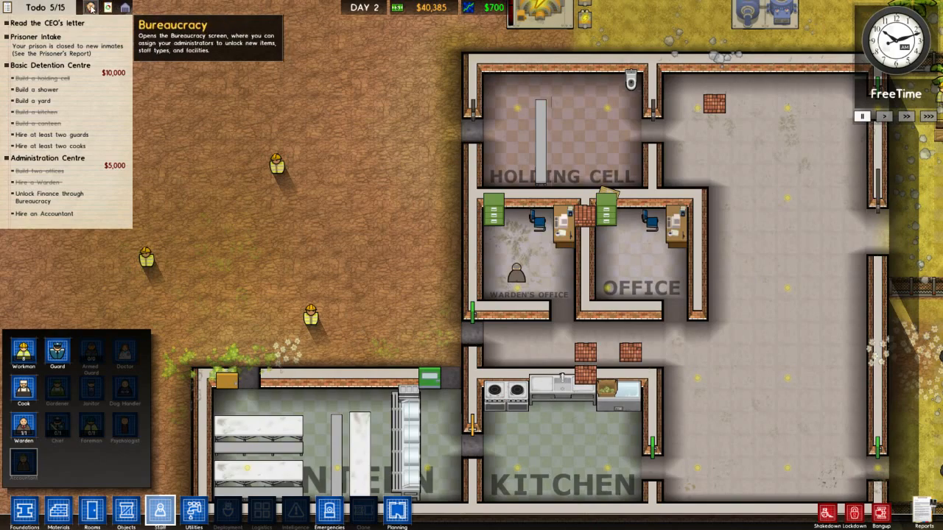
# Open the Bureaucracy board showing Finance research in progress with about six hours left
pyautogui.click(90, 7)
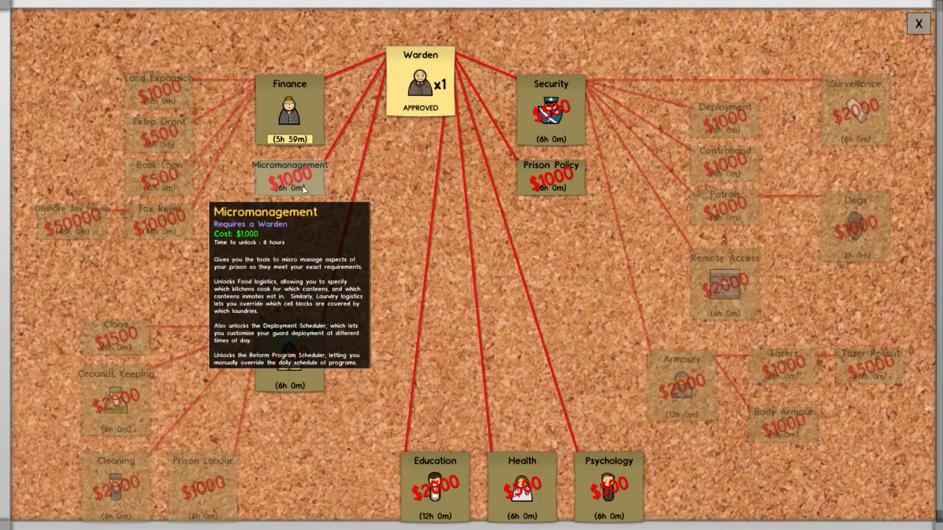
pyautogui.click(290, 110)
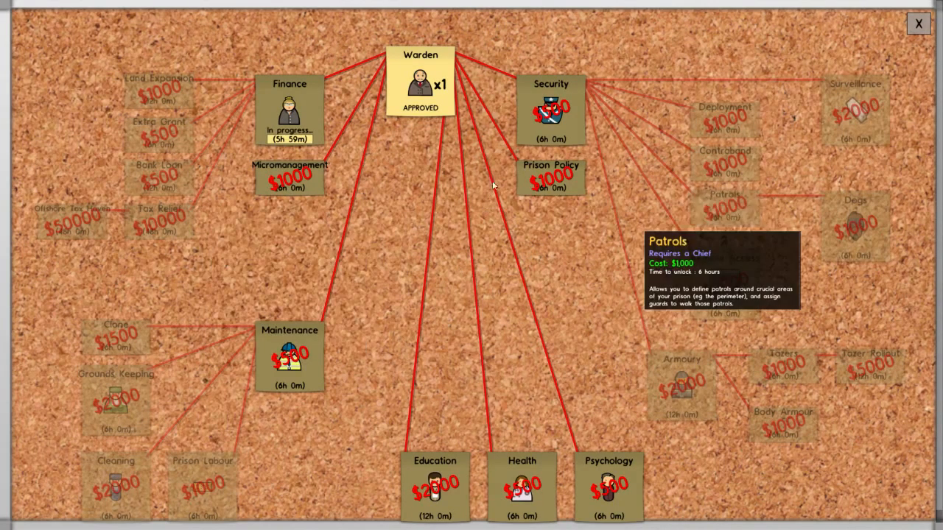
pyautogui.moveTo(551, 177)
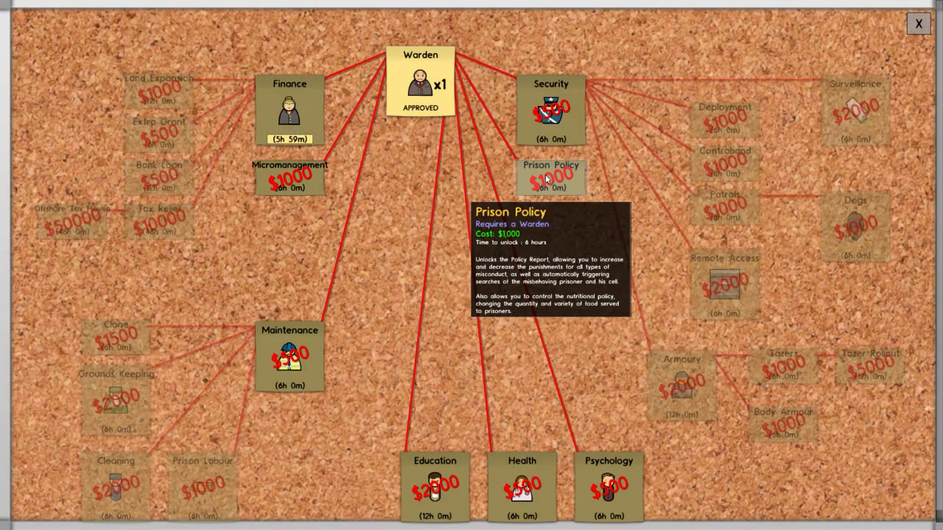
pyautogui.click(289, 111)
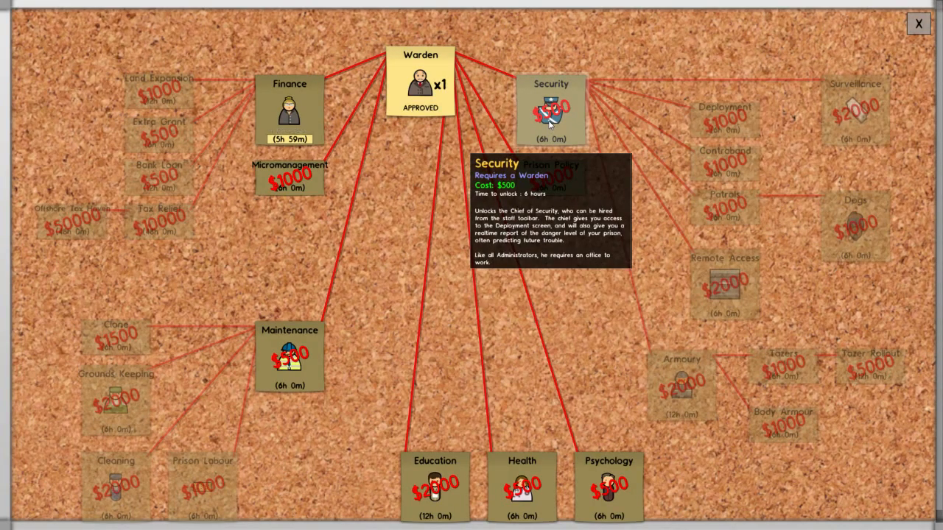
pyautogui.click(290, 111)
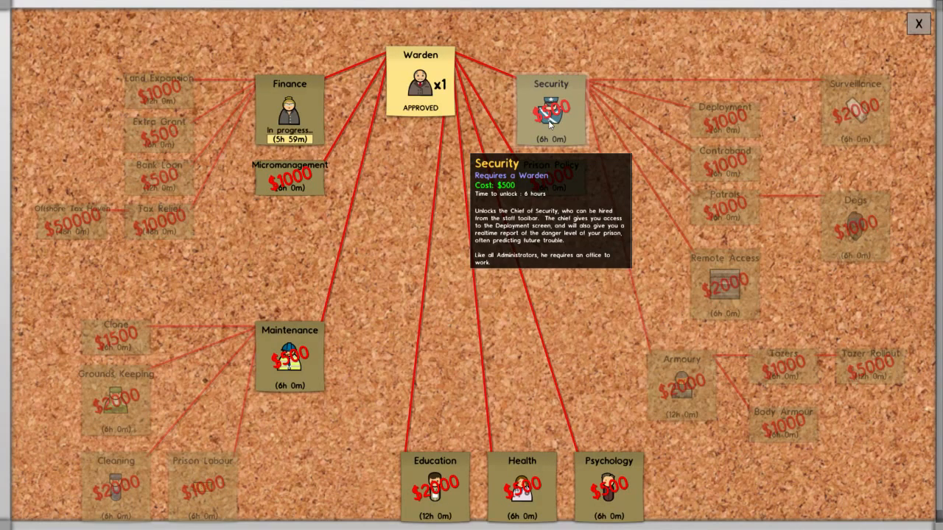